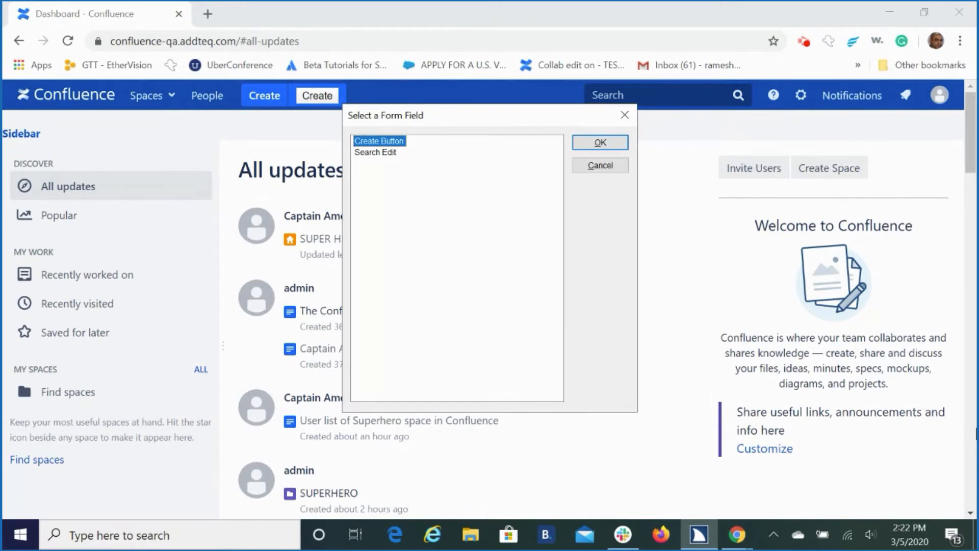
Choose Search Edit from the screen reader's list of dashboard form fields.
{"action": "left_click", "coordinate": [375, 152]}
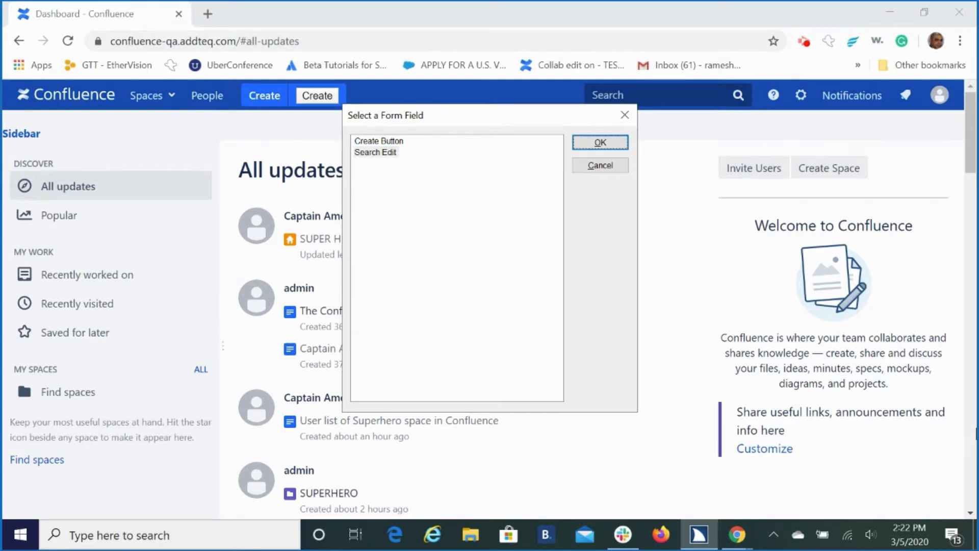
Search Confluence for 'Captain America' and browse the three results.
{"action": "left_click", "coordinate": [598, 142]}
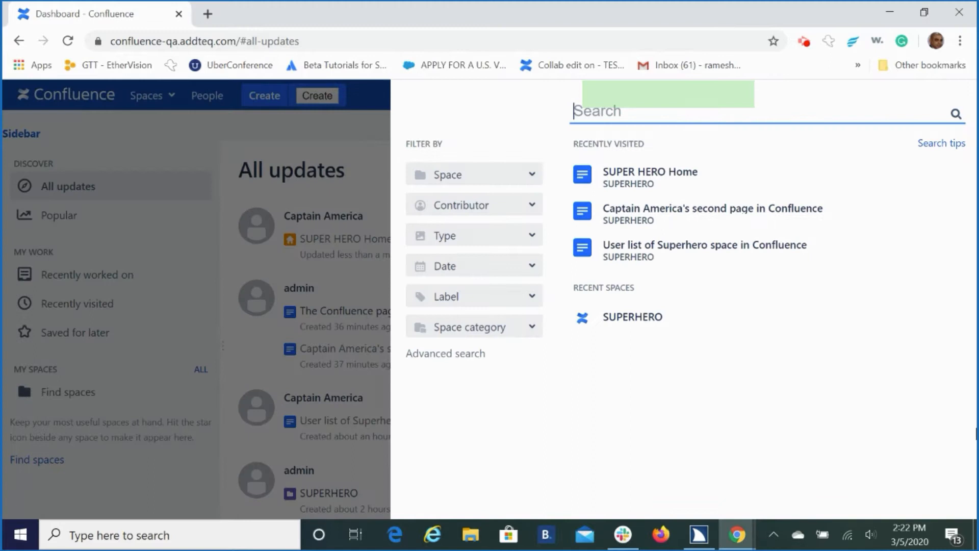
{"action": "type", "text": "Ca"}
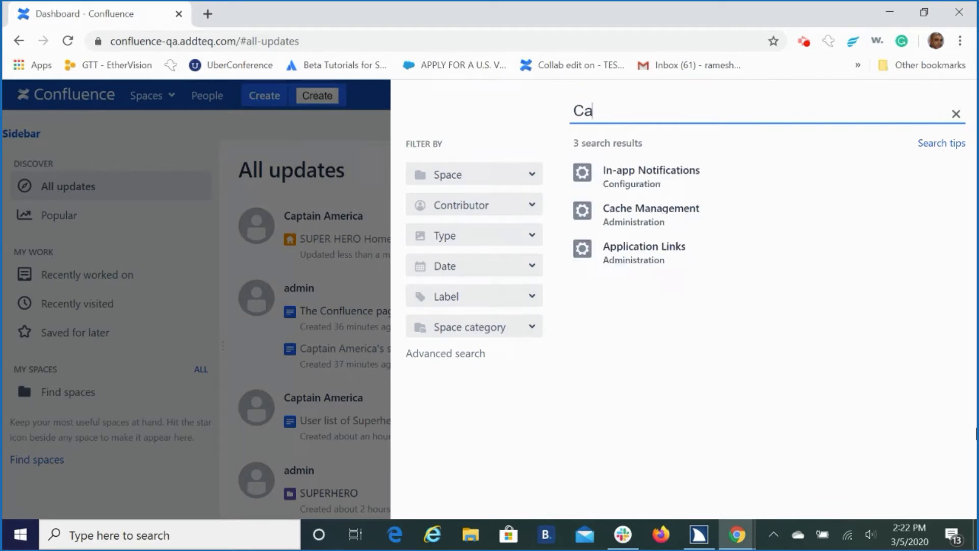
{"action": "type", "text": "ptain Amer"}
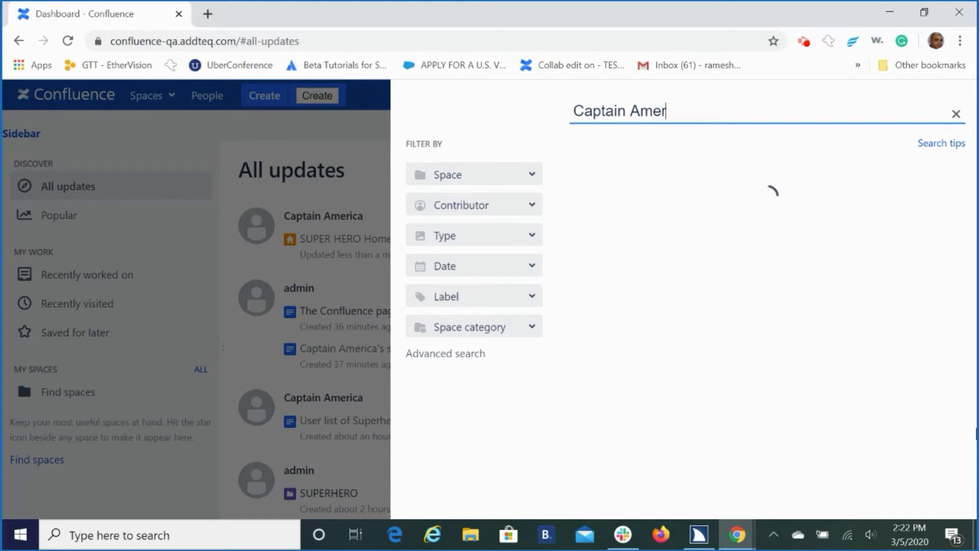
{"action": "type", "text": "ica"}
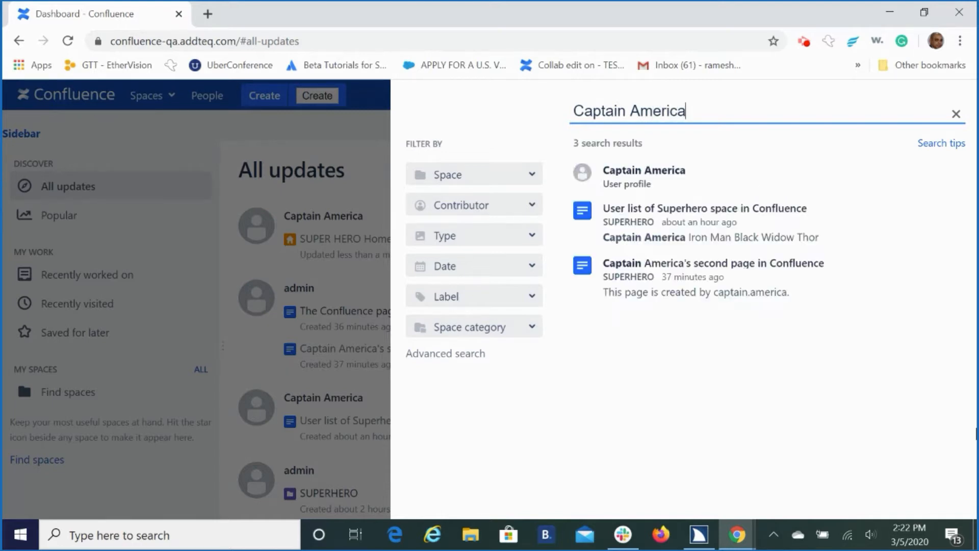
{"action": "mouse_move", "coordinate": [643, 176]}
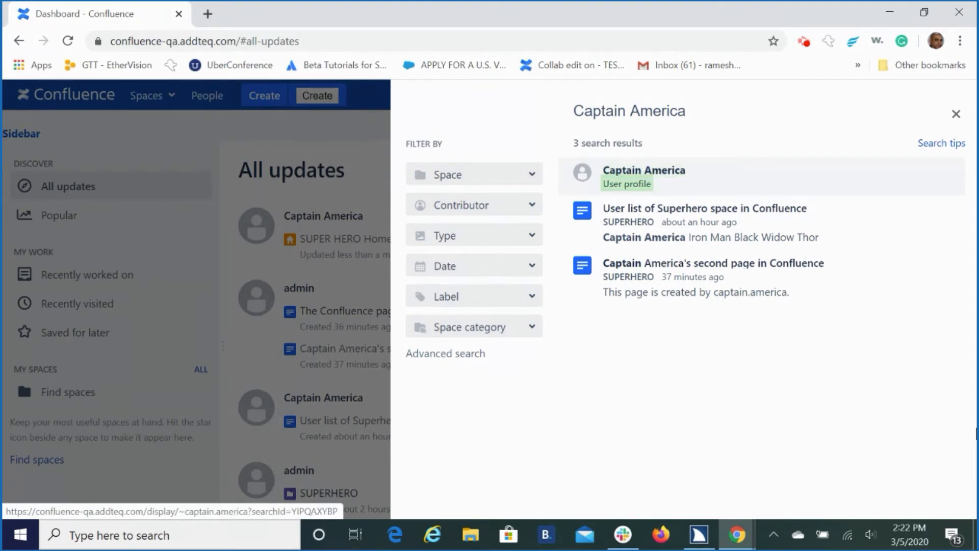
{"action": "mouse_move", "coordinate": [703, 208]}
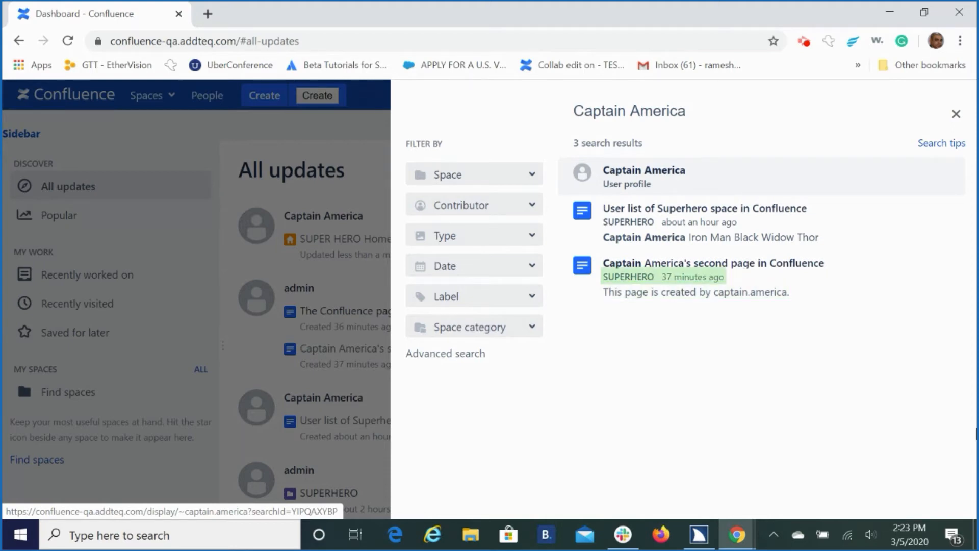
{"action": "mouse_move", "coordinate": [713, 263]}
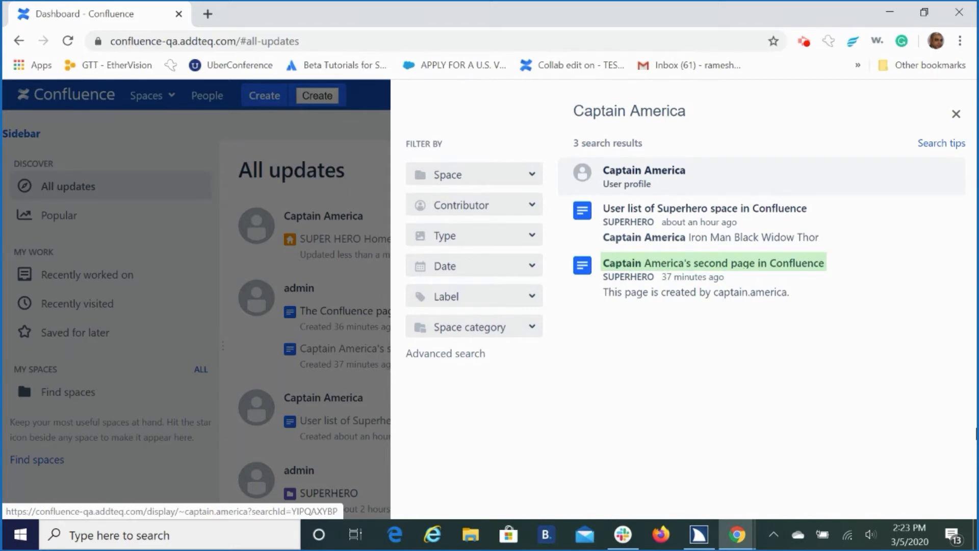
Open 'Captain America's second page in Confluence' from the search results.
{"action": "left_click", "coordinate": [711, 263]}
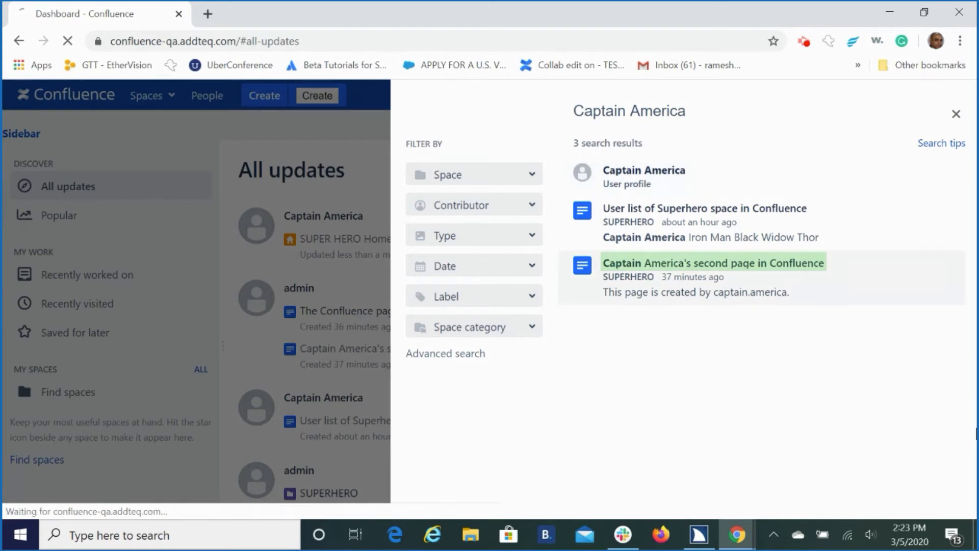
{"action": "left_click", "coordinate": [712, 262]}
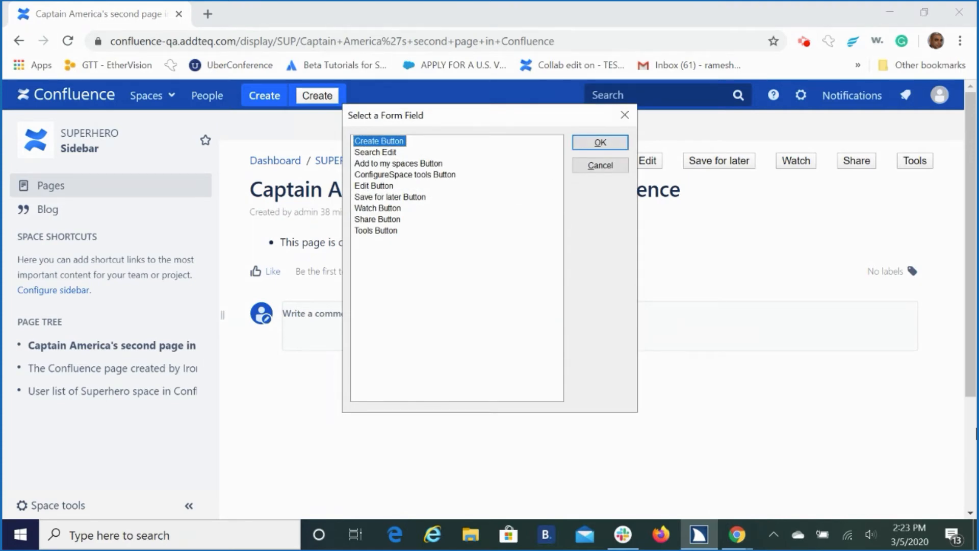
Pick Search Edit in the form-field dialog to reopen site search.
{"action": "left_click", "coordinate": [375, 152]}
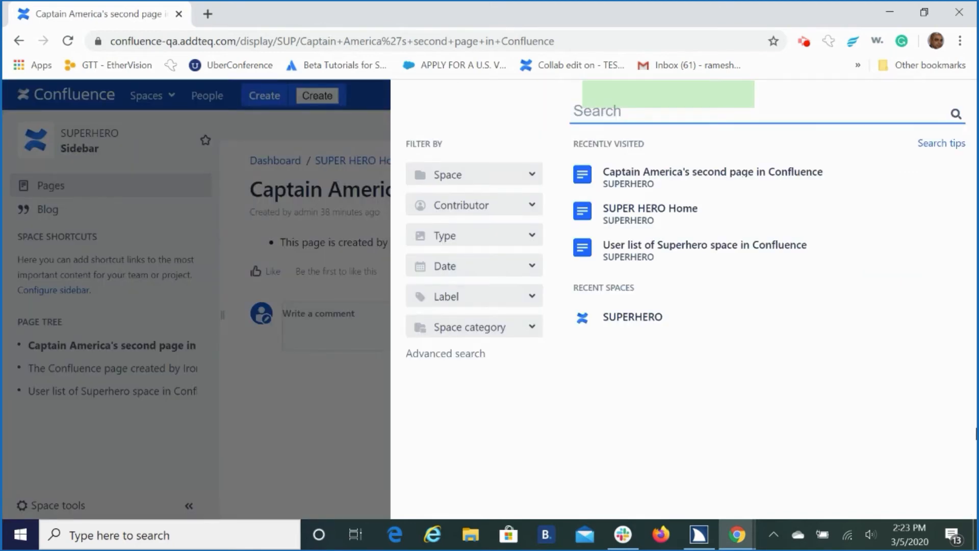
Rerun the 'Captain America' search, review its three results, then close the panel.
{"action": "type", "text": "Cap"}
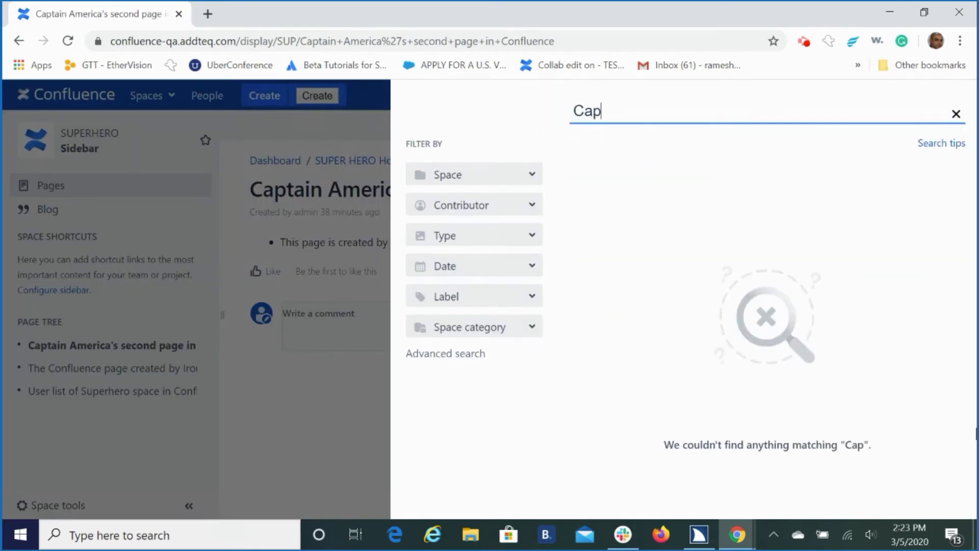
{"action": "type", "text": "tain A"}
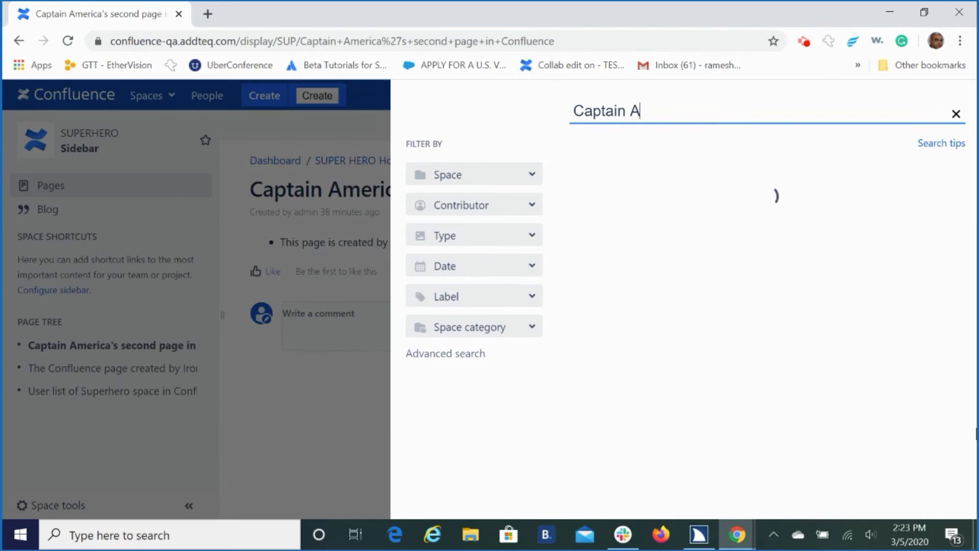
{"action": "type", "text": "merica"}
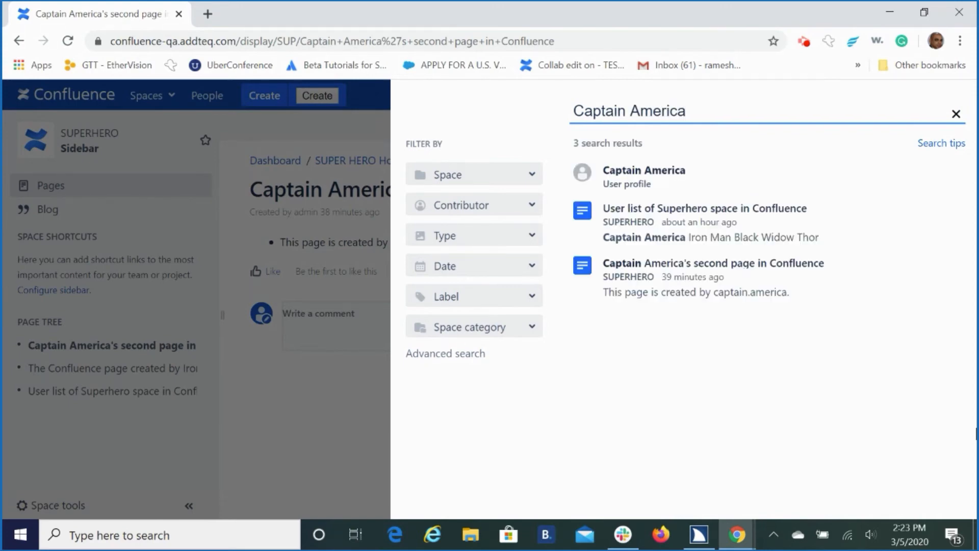
{"action": "mouse_move", "coordinate": [643, 175]}
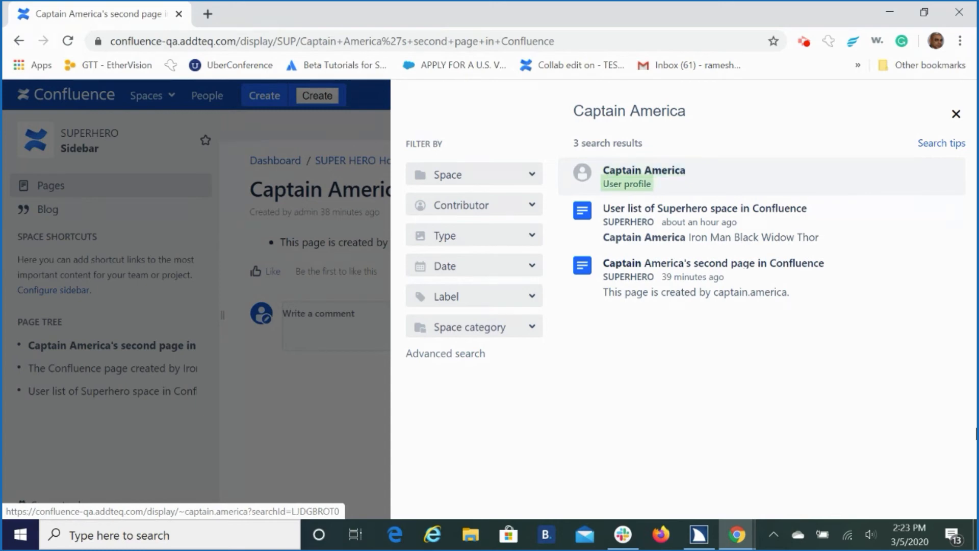
{"action": "mouse_move", "coordinate": [704, 207]}
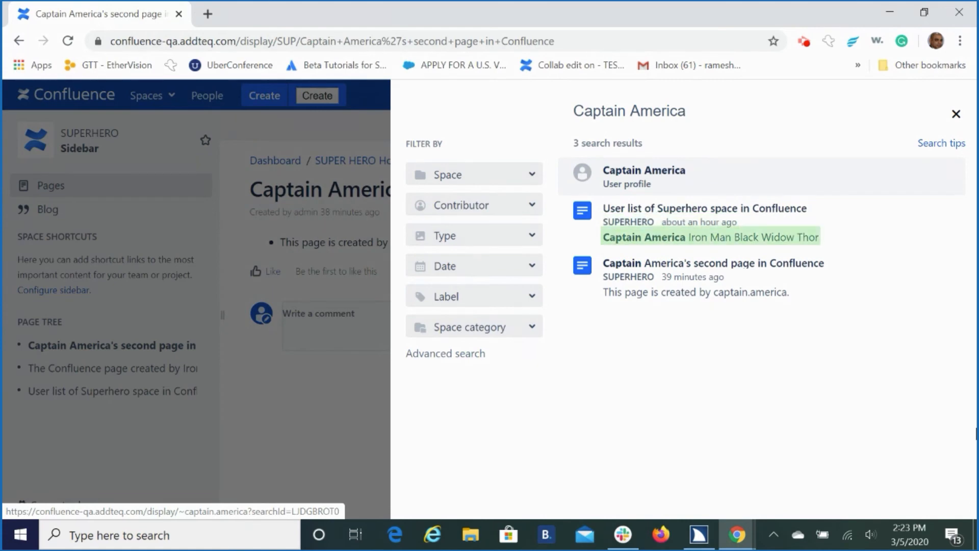
{"action": "mouse_move", "coordinate": [713, 263]}
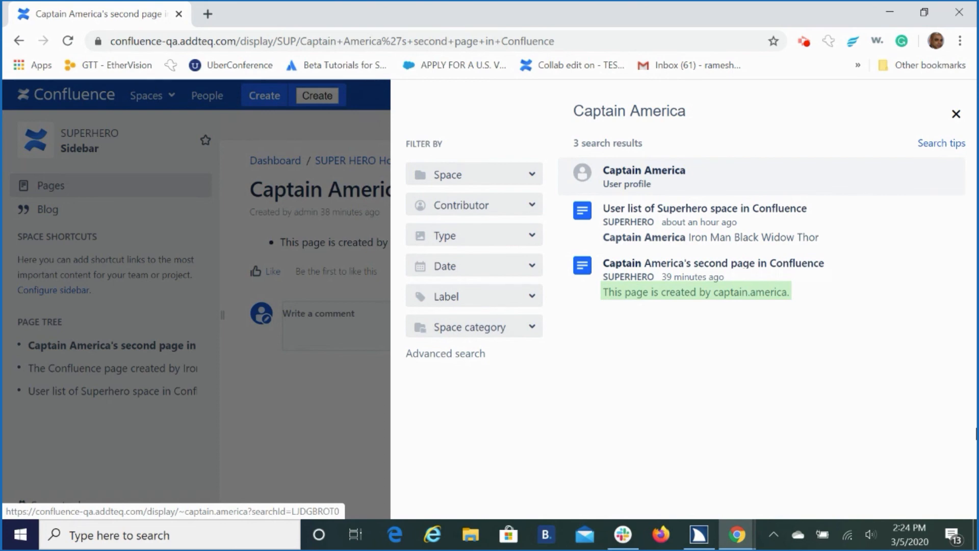
{"action": "left_click", "coordinate": [956, 114]}
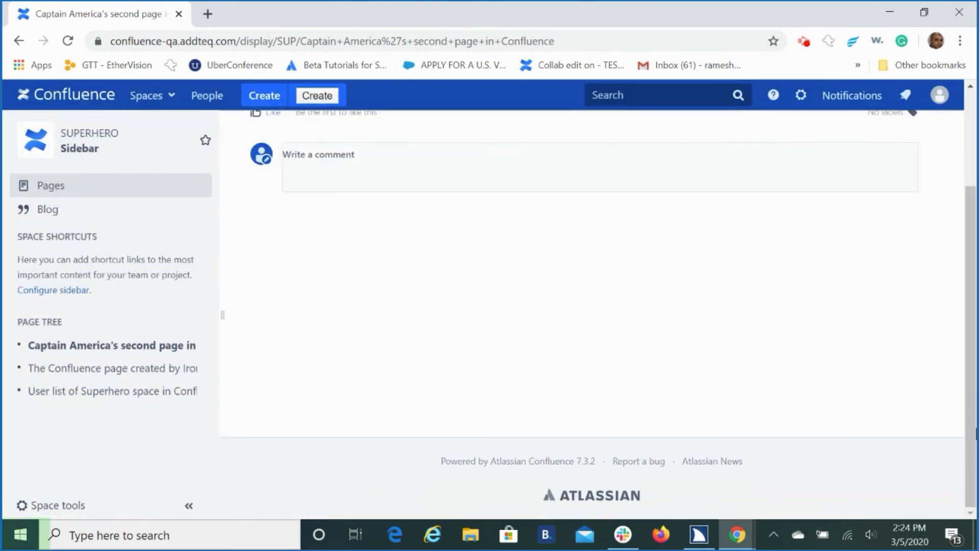